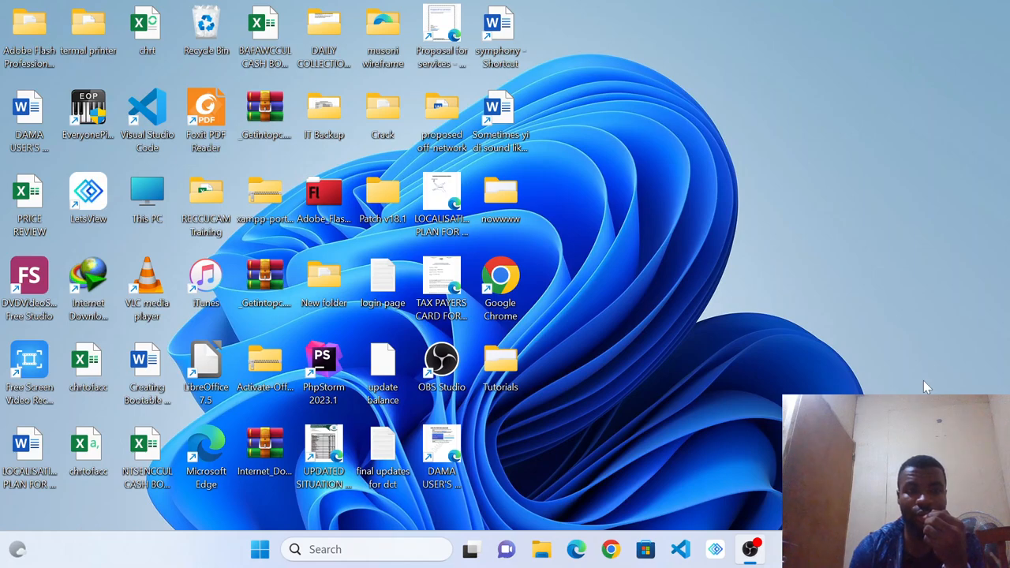
mouse_move(837, 171)
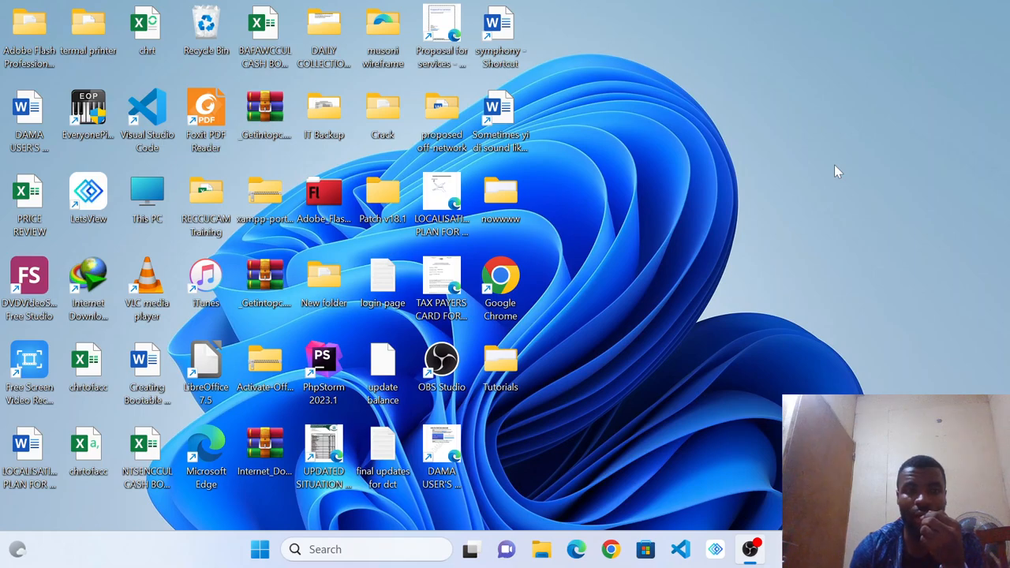
mouse_move(925, 7)
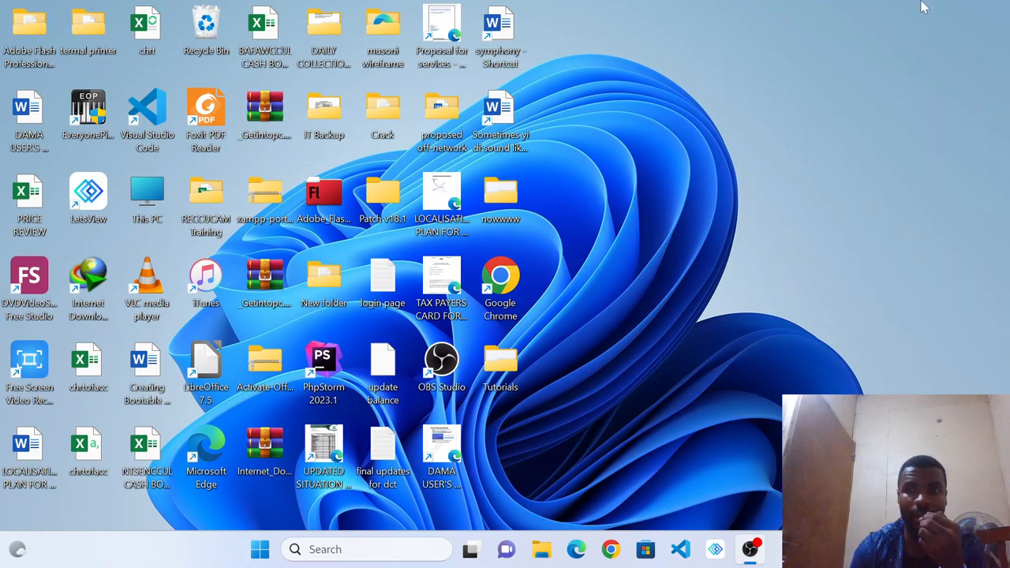
mouse_move(885, 304)
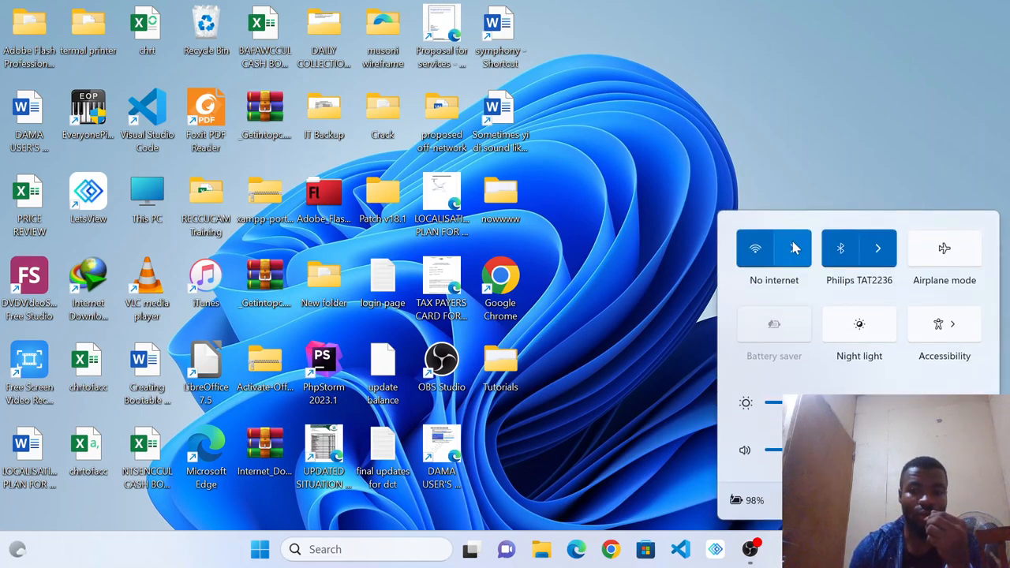
Open Chrome and enter the dama.ehr address to load the site
click(795, 248)
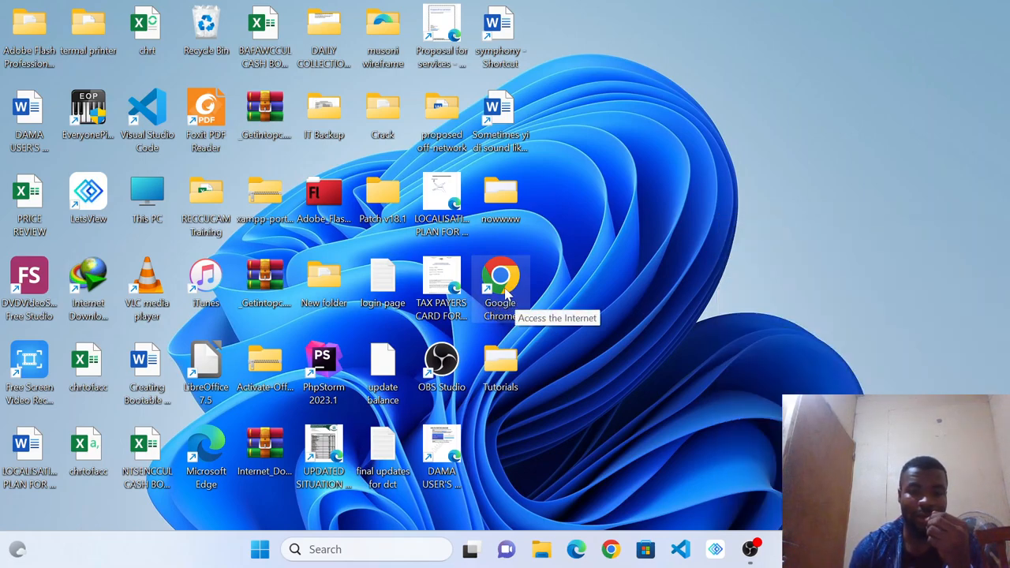
mouse_move(580, 296)
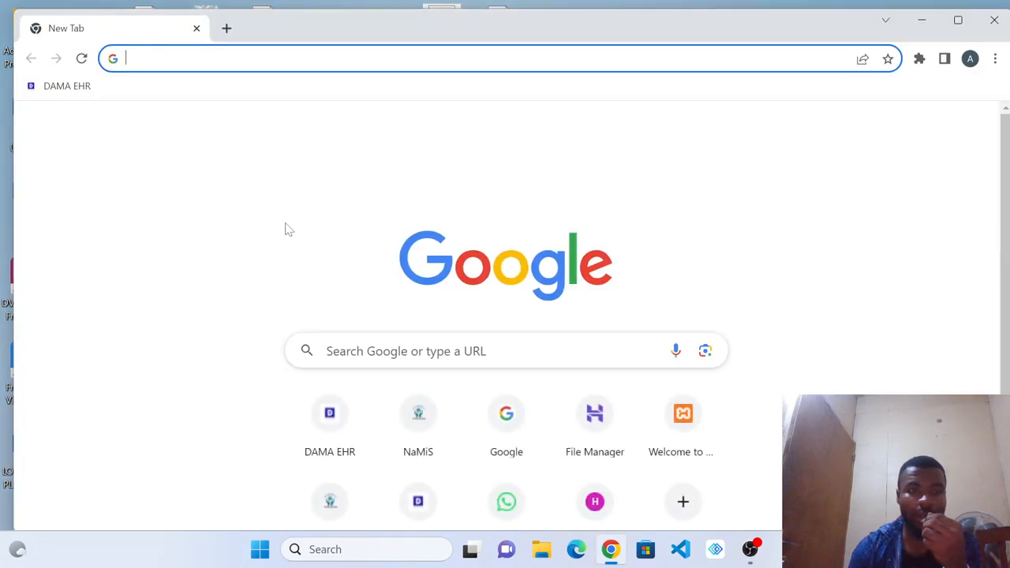
mouse_move(132, 138)
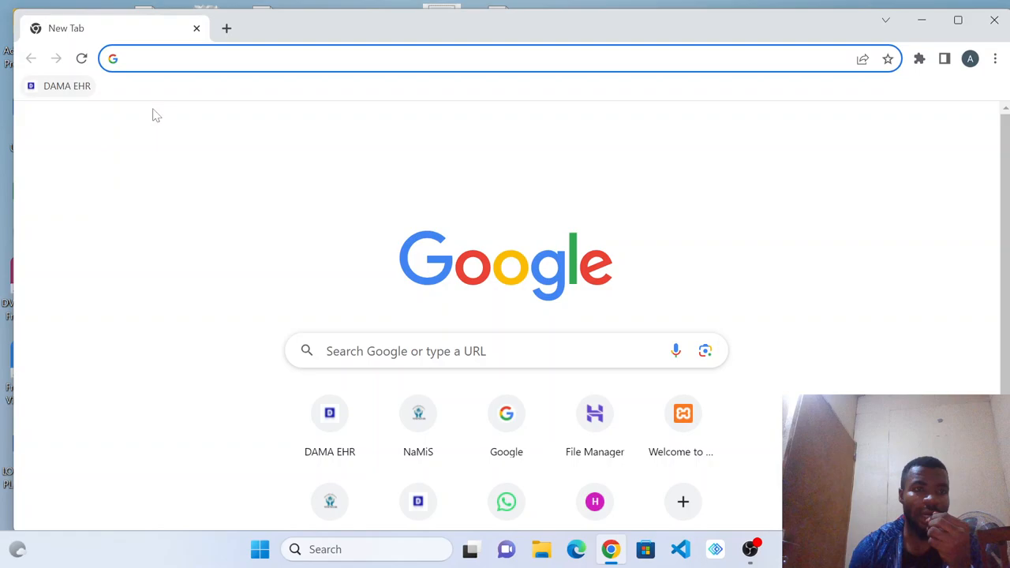
mouse_move(143, 111)
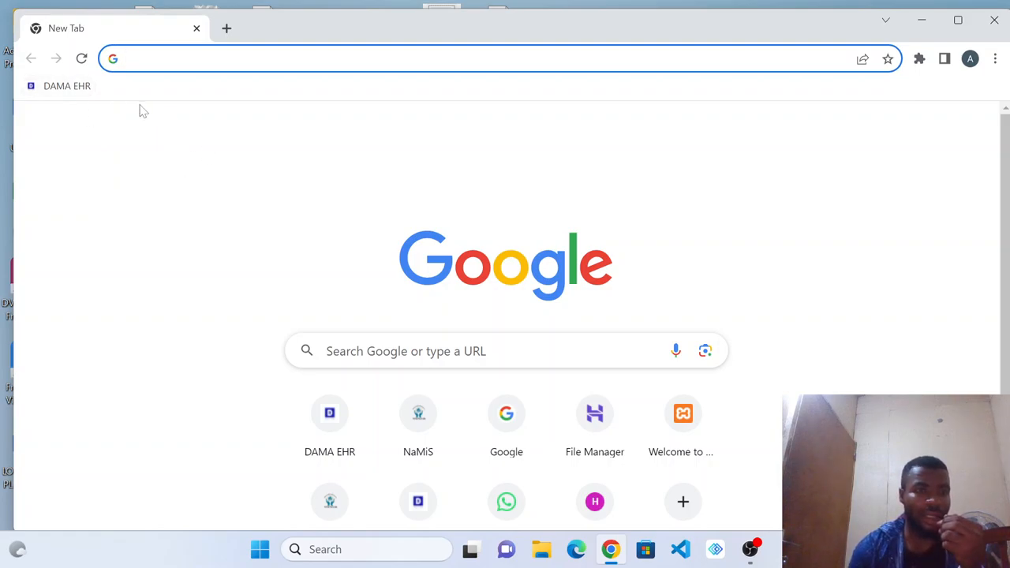
mouse_move(330, 426)
text(http:)
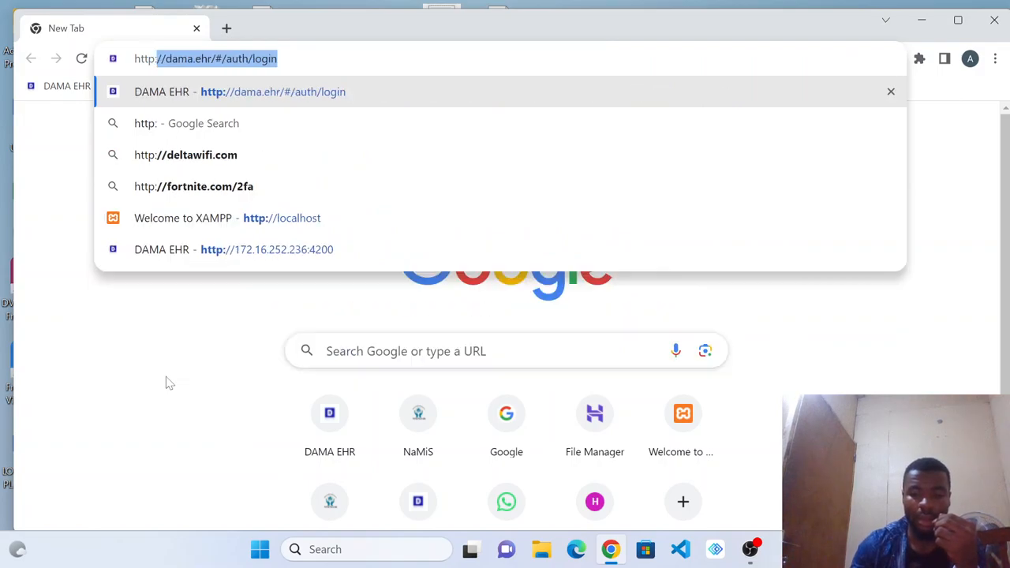
text(dama.ehr/)
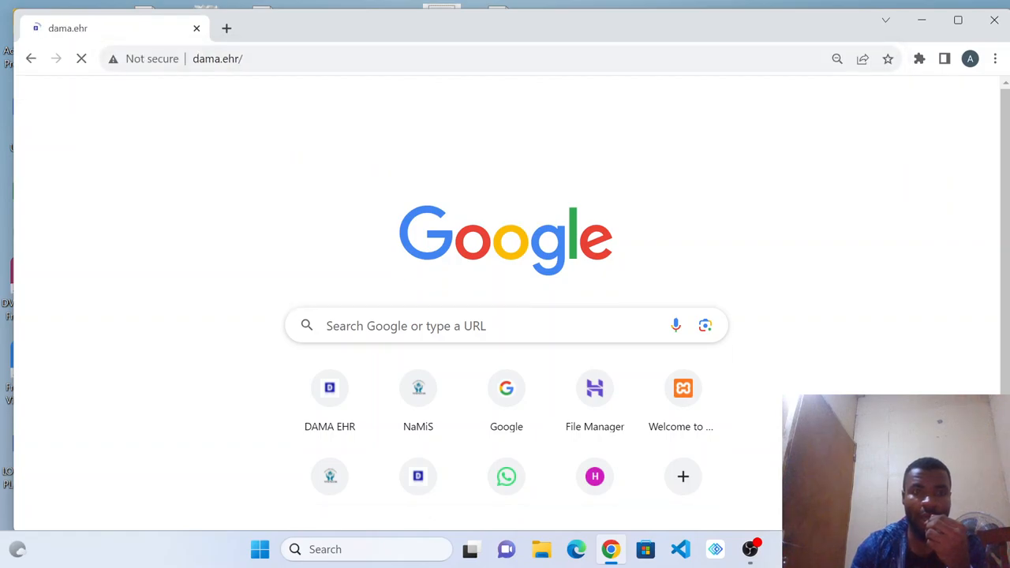
Enter the username starting 'Fu' and the password, then sign in to DAMA EHR
click(329, 388)
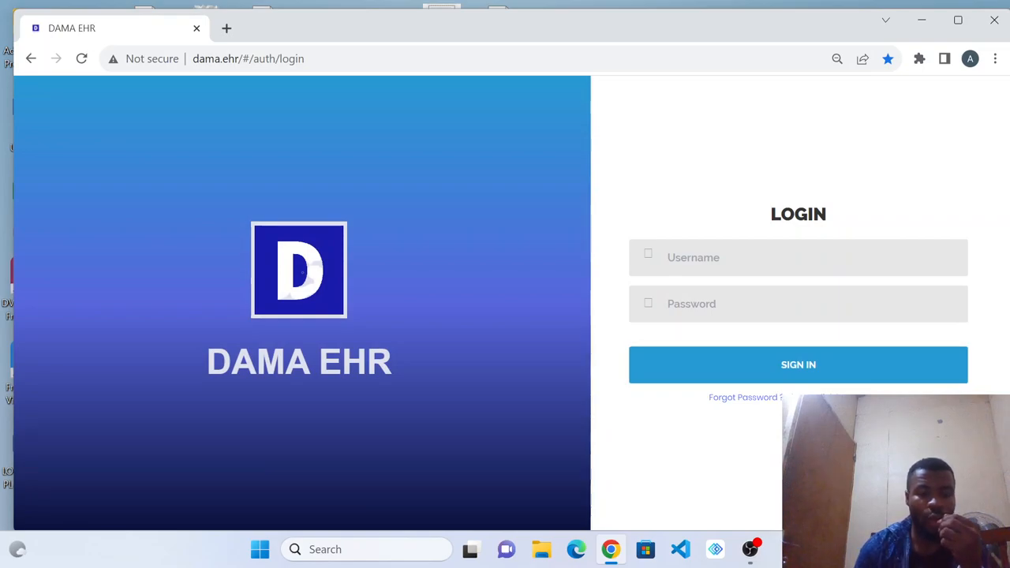
text(Fungeh)
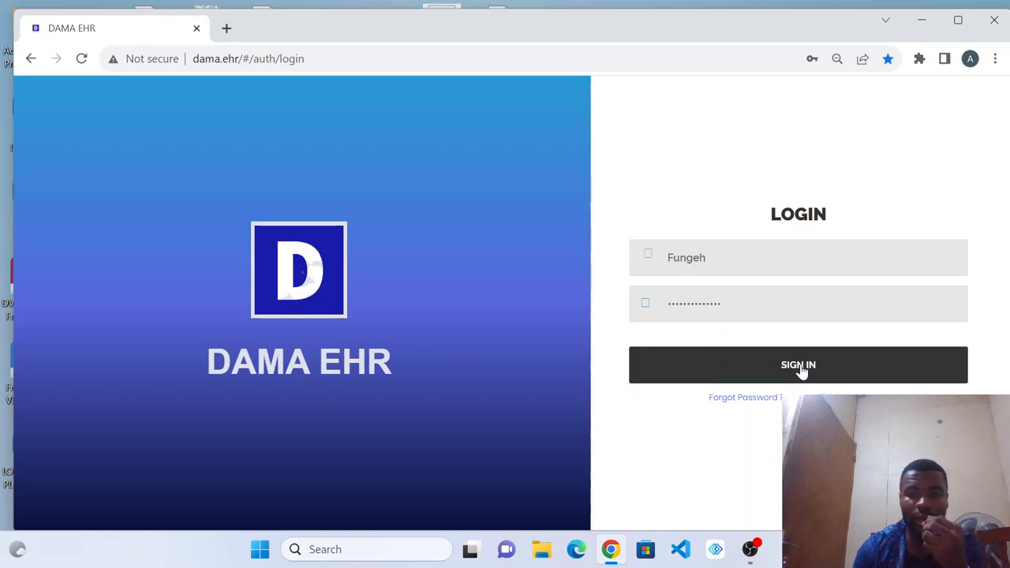
click(798, 365)
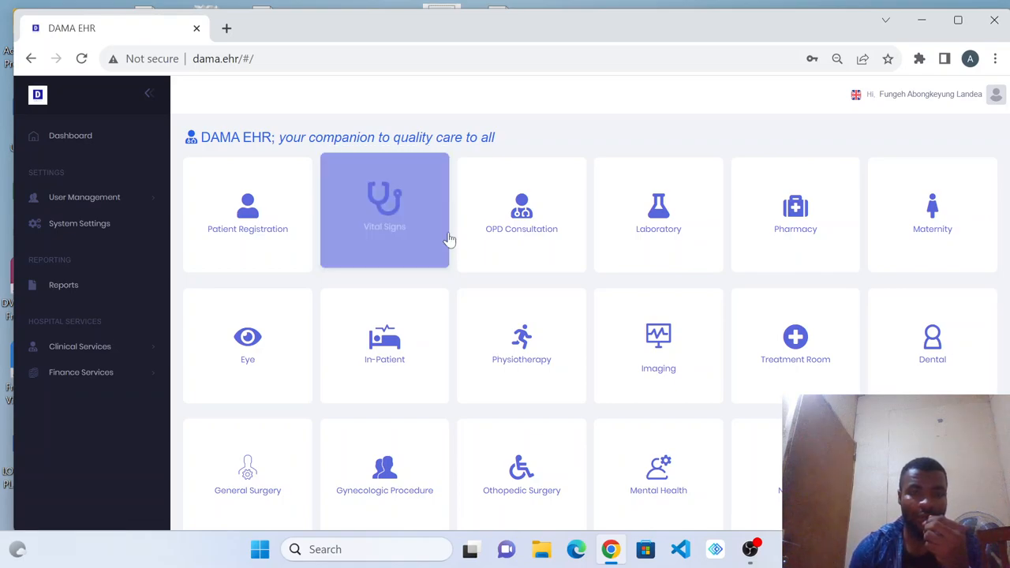
mouse_move(454, 230)
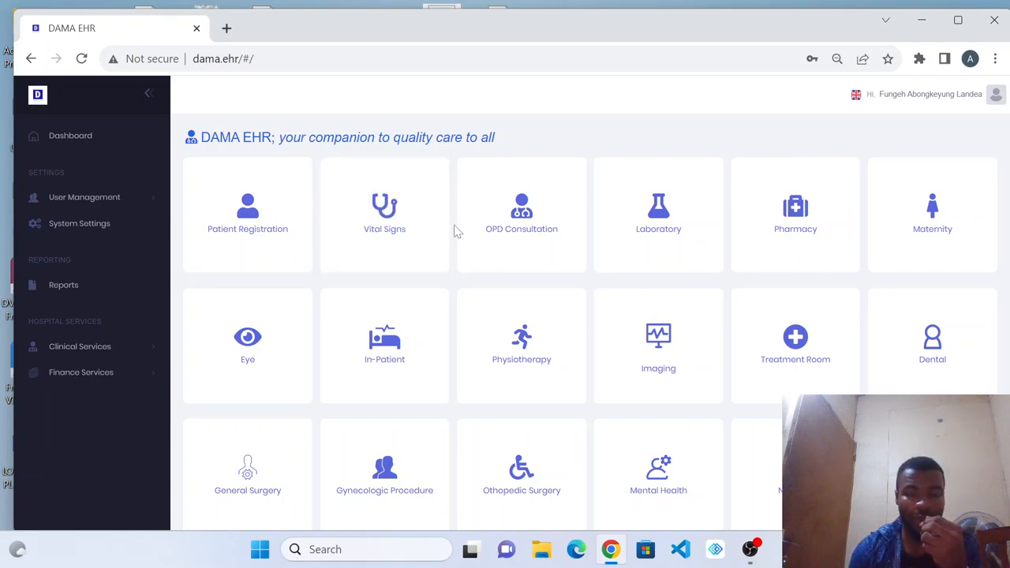
mouse_move(493, 284)
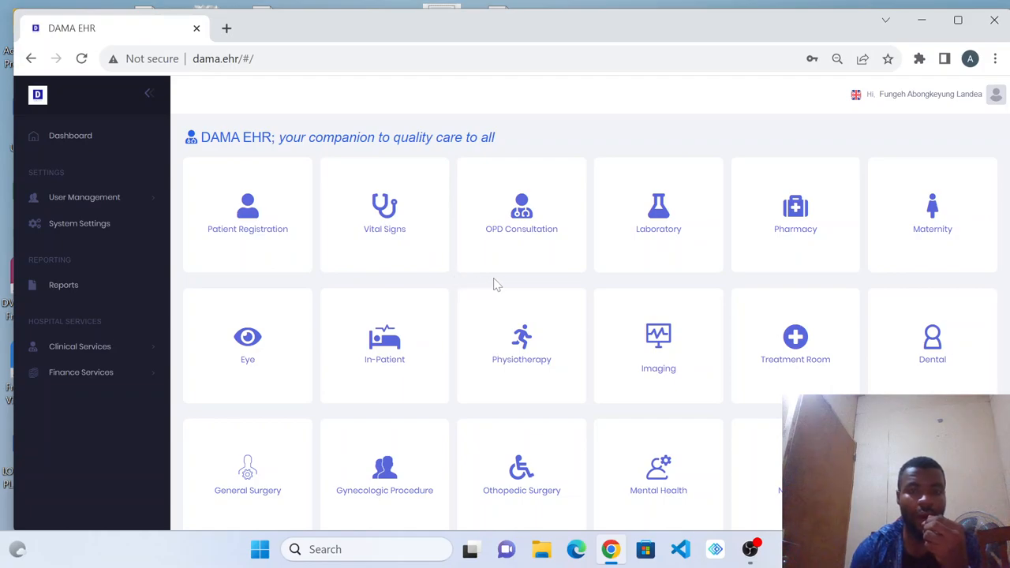